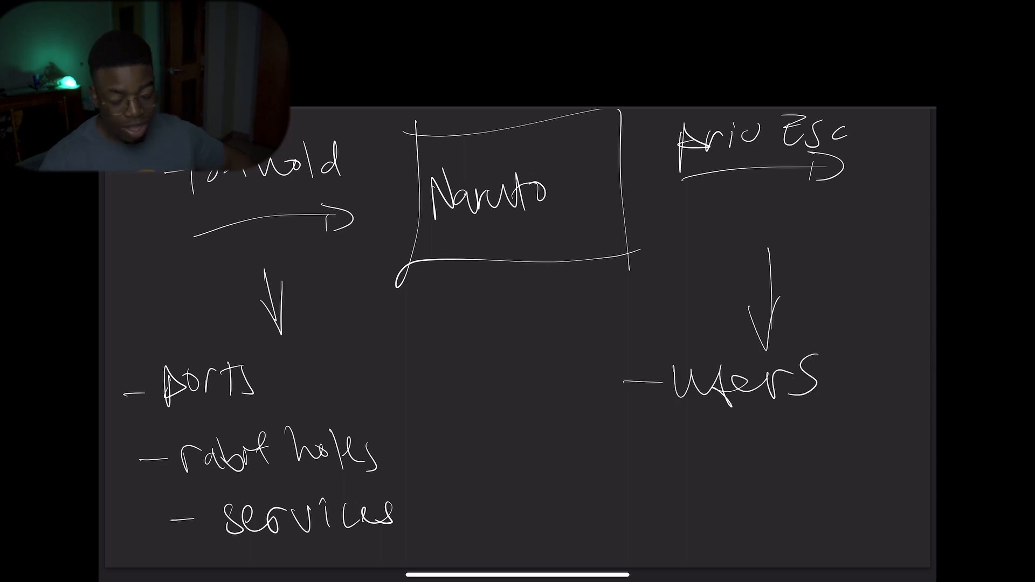
Draw a short horizontal dash below 'users' to begin the next privesc bullet.
{"action": "left_click_drag", "start_coordinate": [653, 462], "coordinate": [687, 462]}
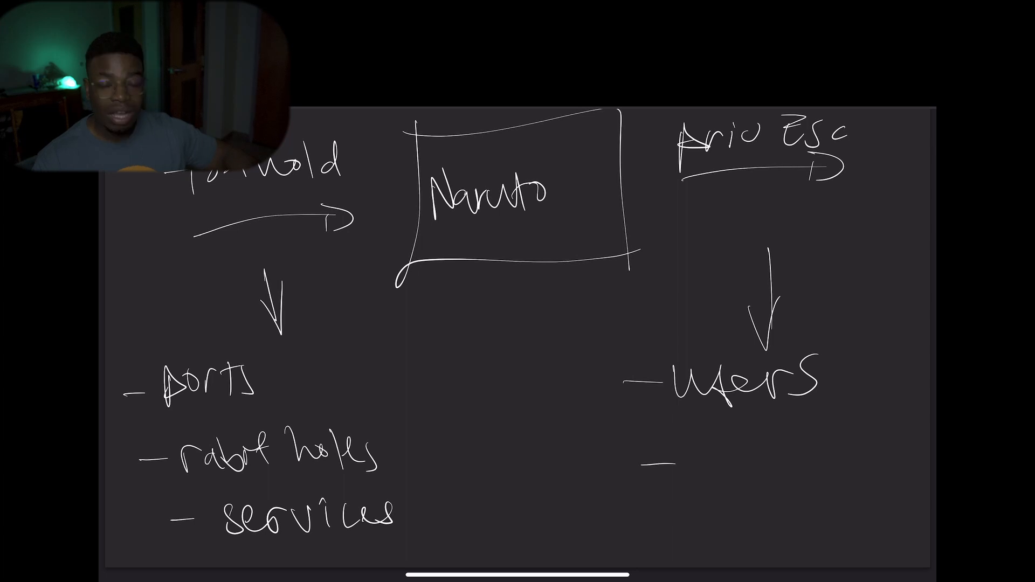